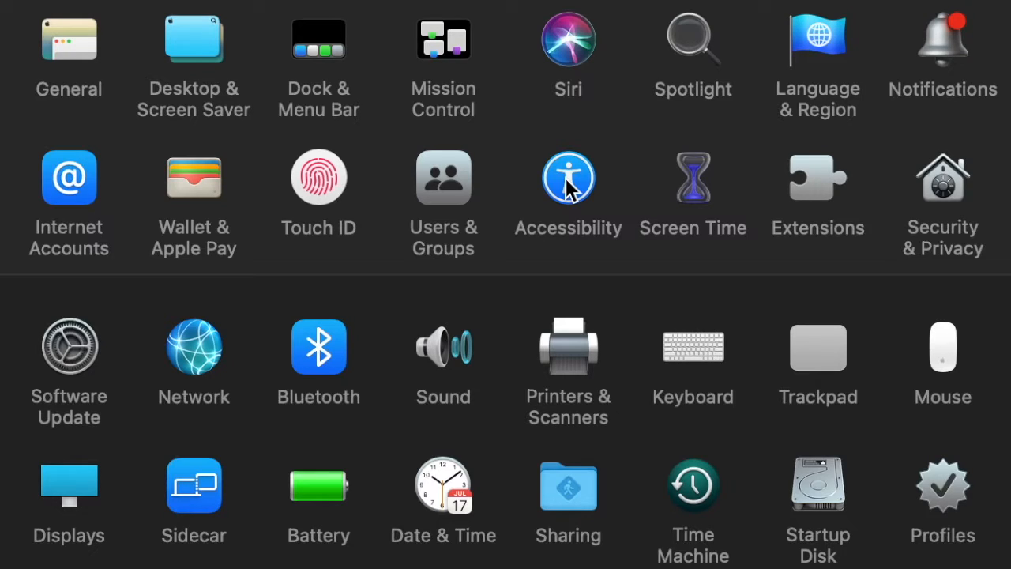
Step: Go to Accessibility, then Motor > Pointer Control in System Preferences
{"action": "left_click", "coordinate": [567, 177]}
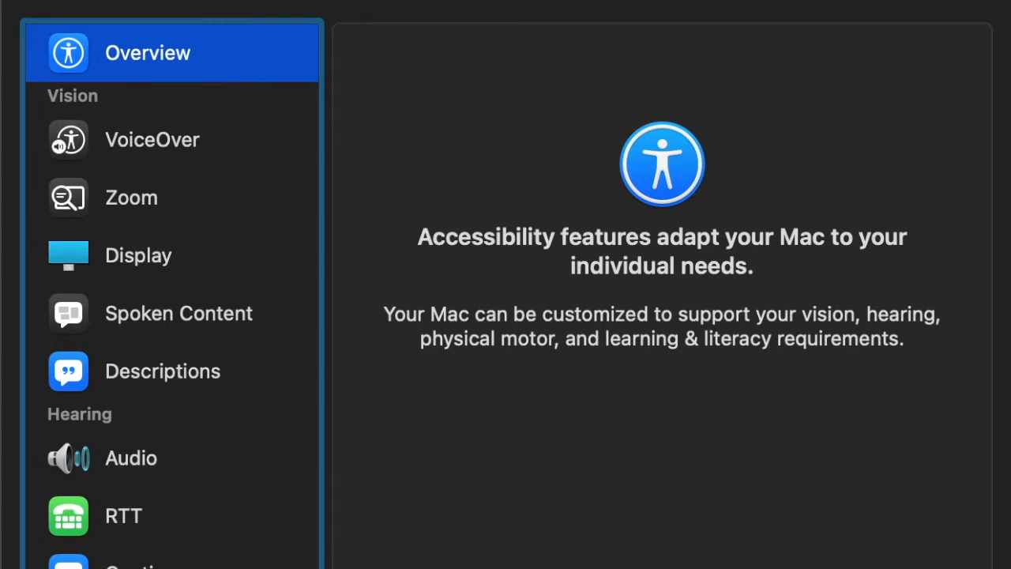
{"action": "scroll", "scroll_direction": "down", "scroll_amount": 3}
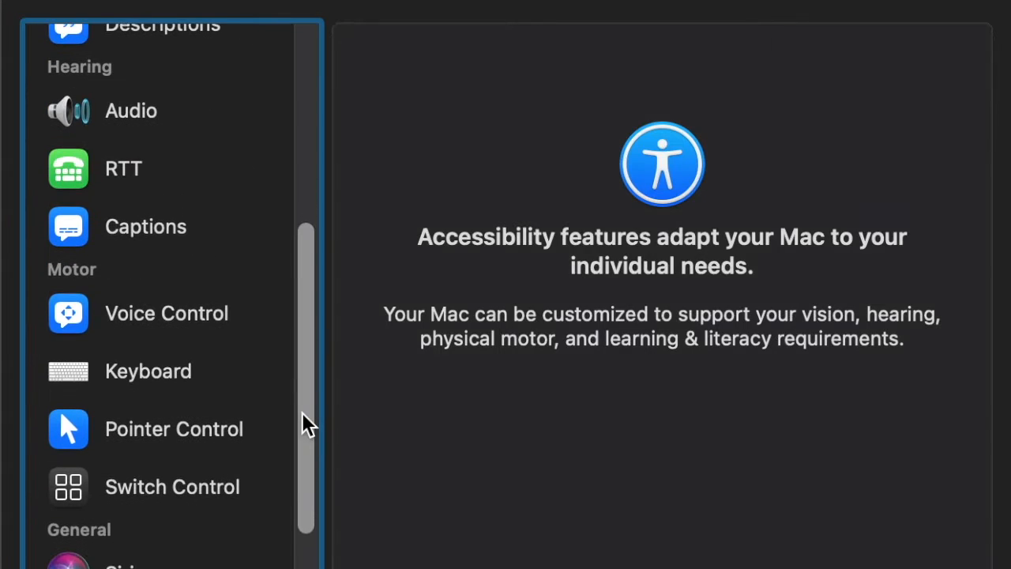
{"action": "left_click", "coordinate": [173, 429]}
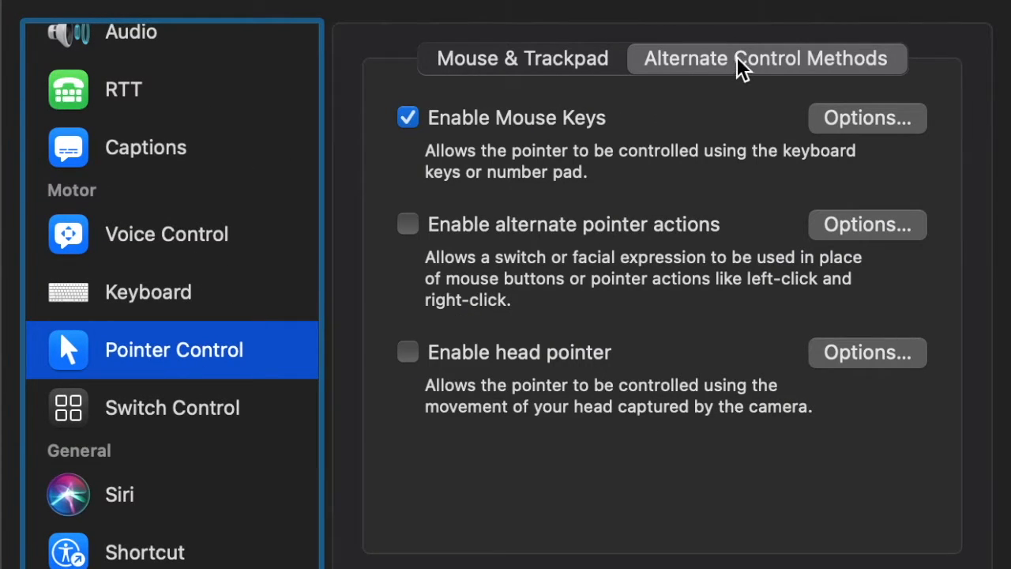
{"action": "mouse_move", "coordinate": [730, 71]}
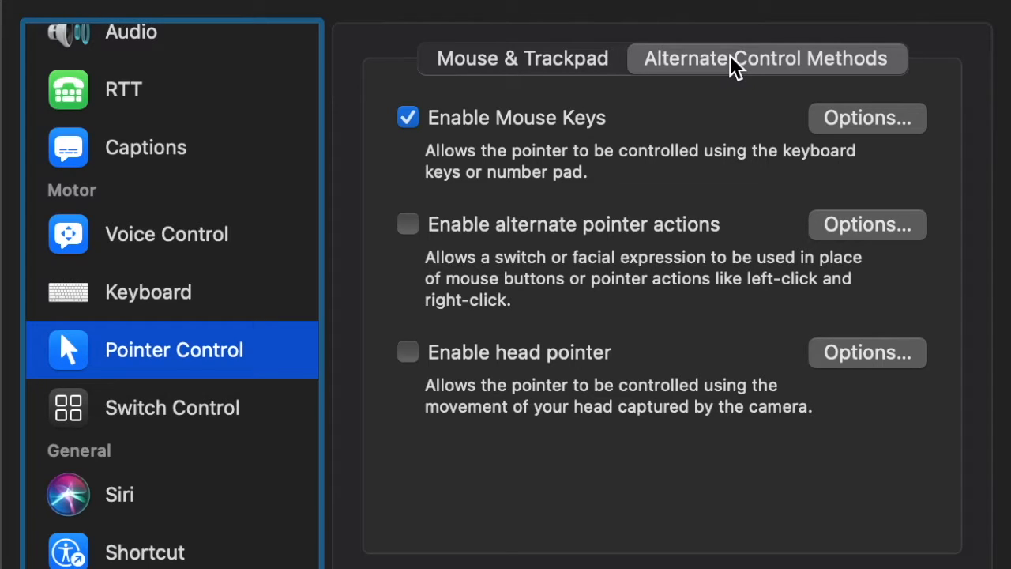
Step: Uncheck Enable Mouse Keys, then check it again so it stays enabled
{"action": "left_click", "coordinate": [407, 117]}
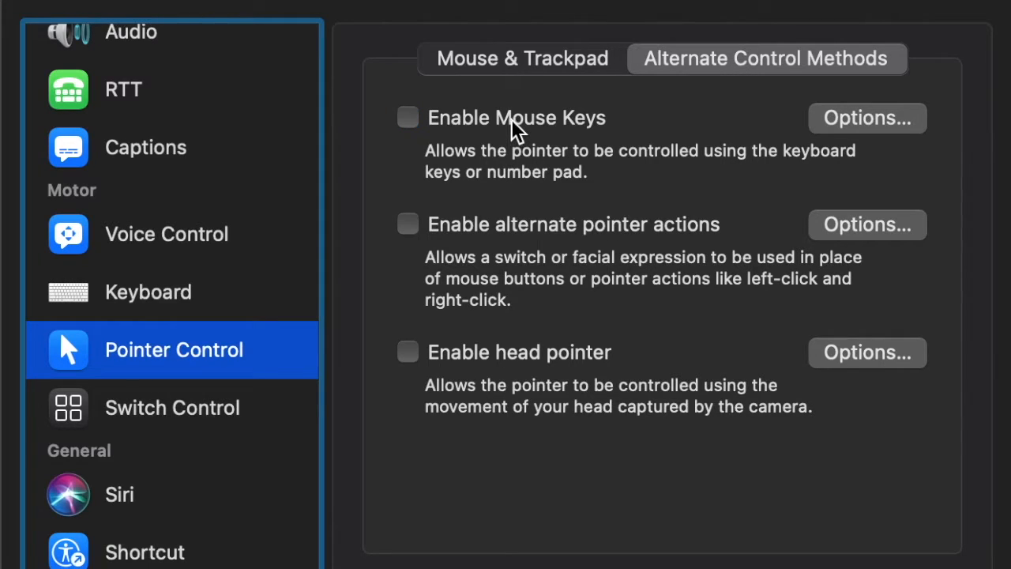
{"action": "left_click", "coordinate": [407, 117]}
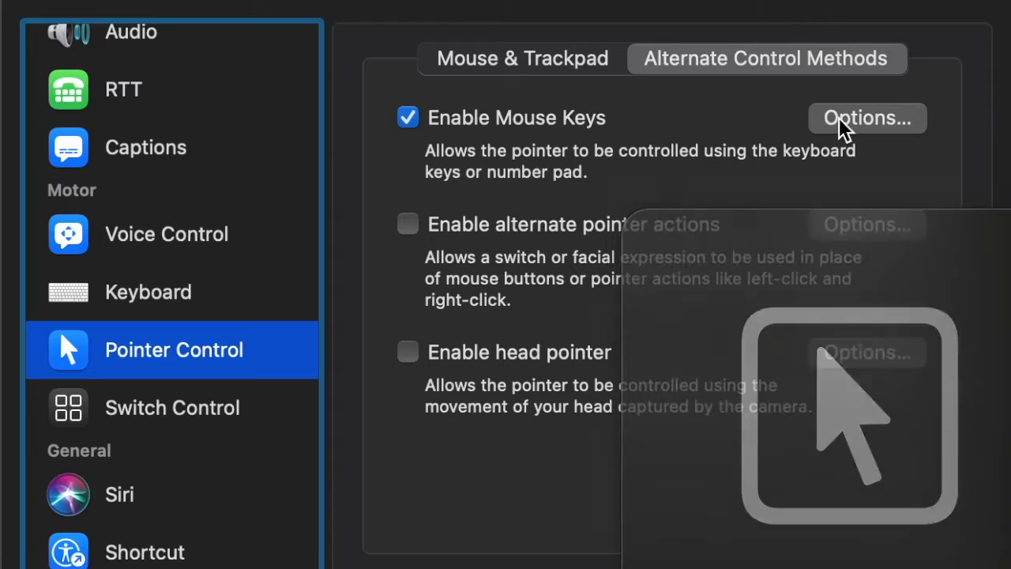
Step: Show the Mouse Keys options with the five-press Option toggle and Fast maximum speed
{"action": "left_click", "coordinate": [867, 117]}
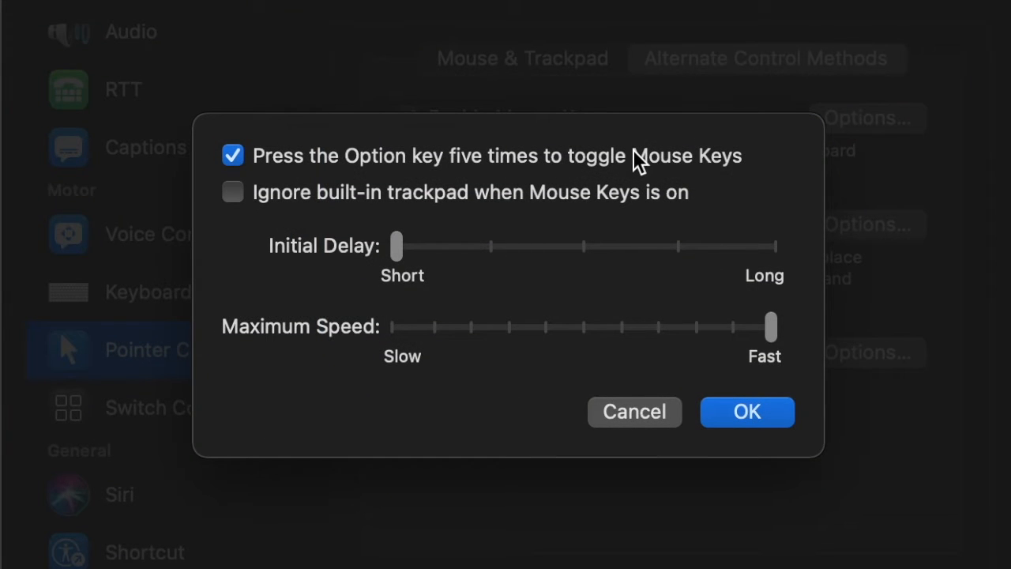
{"action": "mouse_move", "coordinate": [715, 157]}
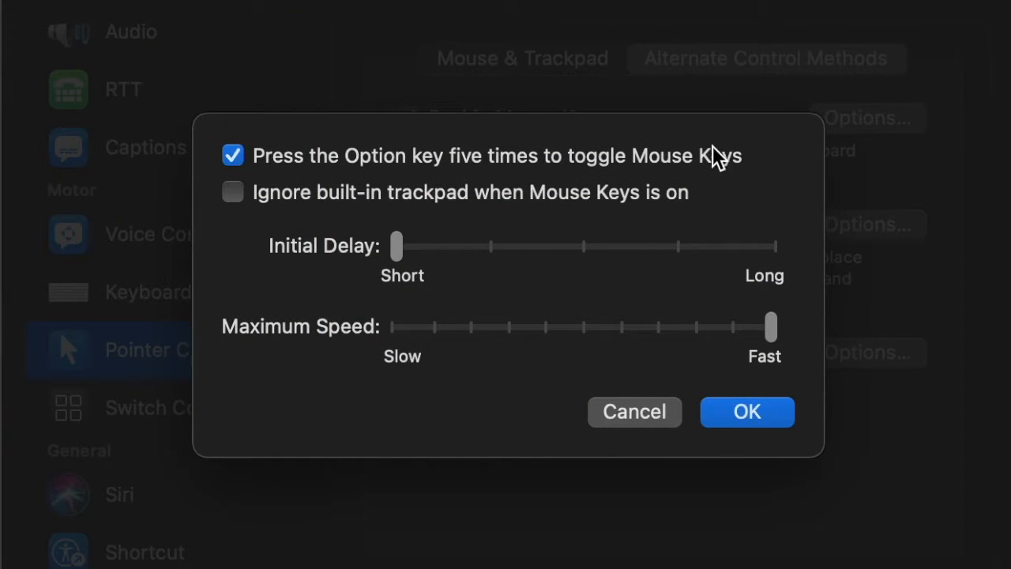
{"action": "mouse_move", "coordinate": [757, 379]}
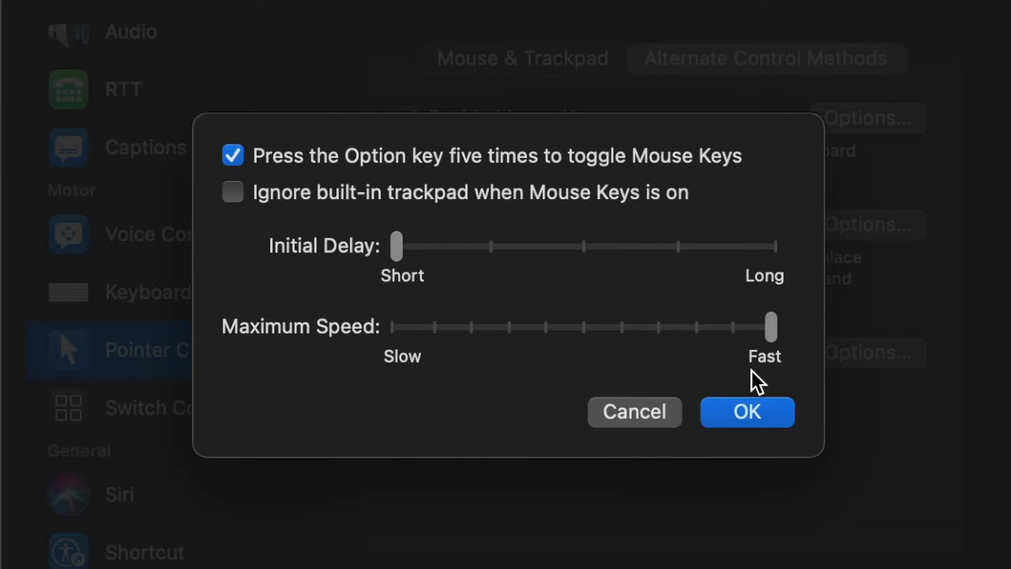
{"action": "mouse_move", "coordinate": [752, 367]}
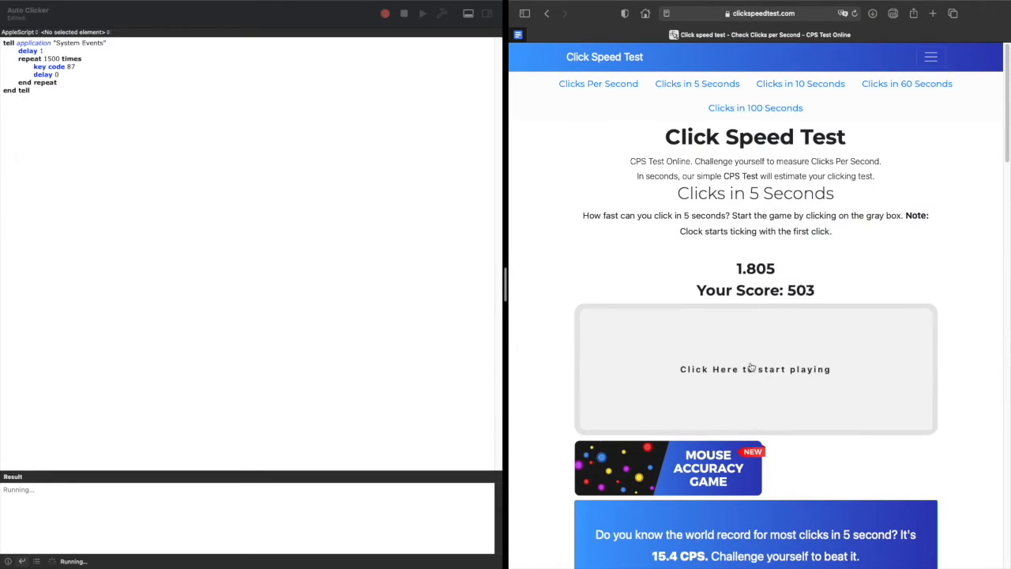
Step: Run the clickspeedtest.com five-second test and dismiss the popup to reveal 278.2 CPS
{"action": "left_click", "coordinate": [846, 373]}
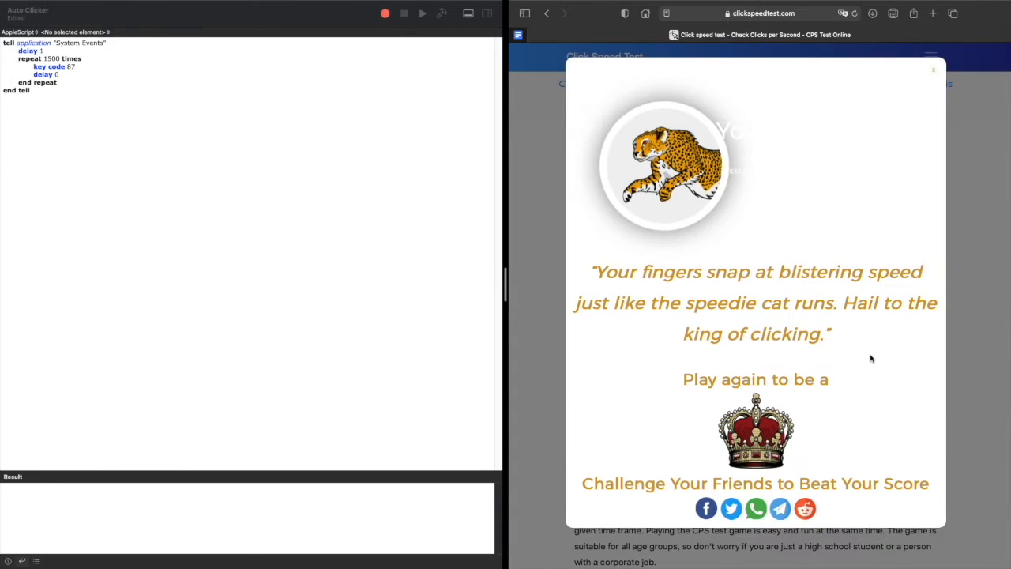
{"action": "left_click", "coordinate": [931, 69]}
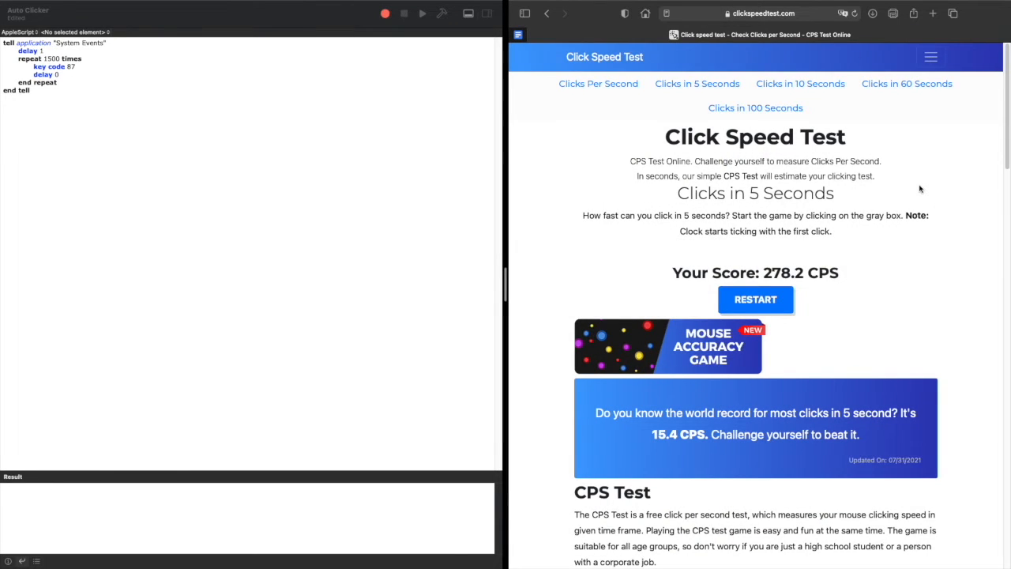